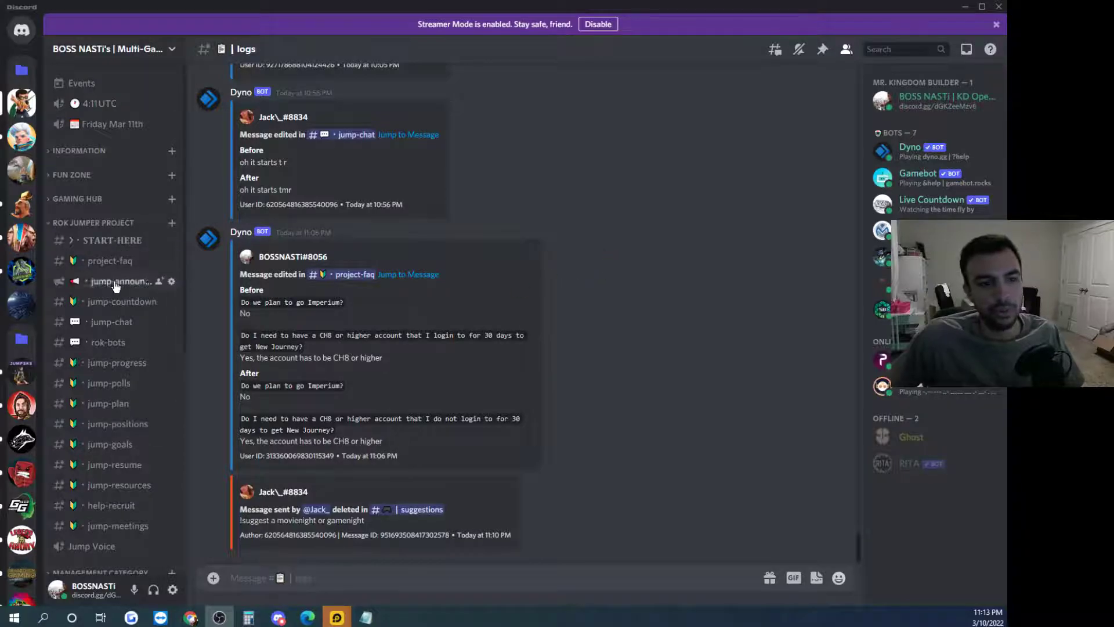
Open the jump-chat channel and scroll down to the offline members in the member list.
{"action": "left_click", "coordinate": [111, 322]}
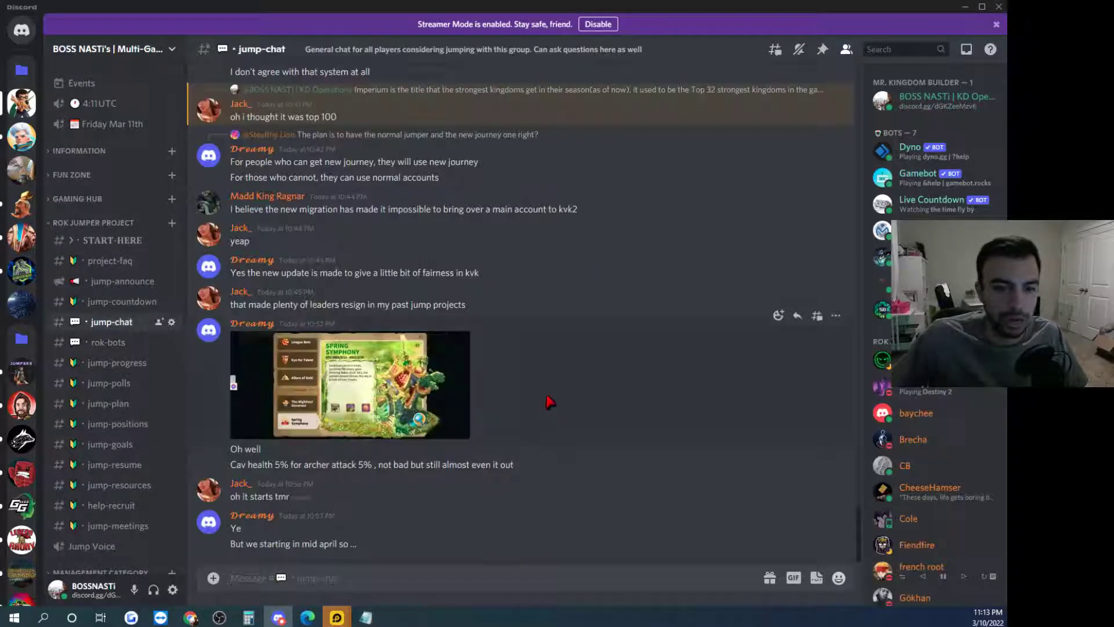
{"action": "mouse_move", "coordinate": [958, 395]}
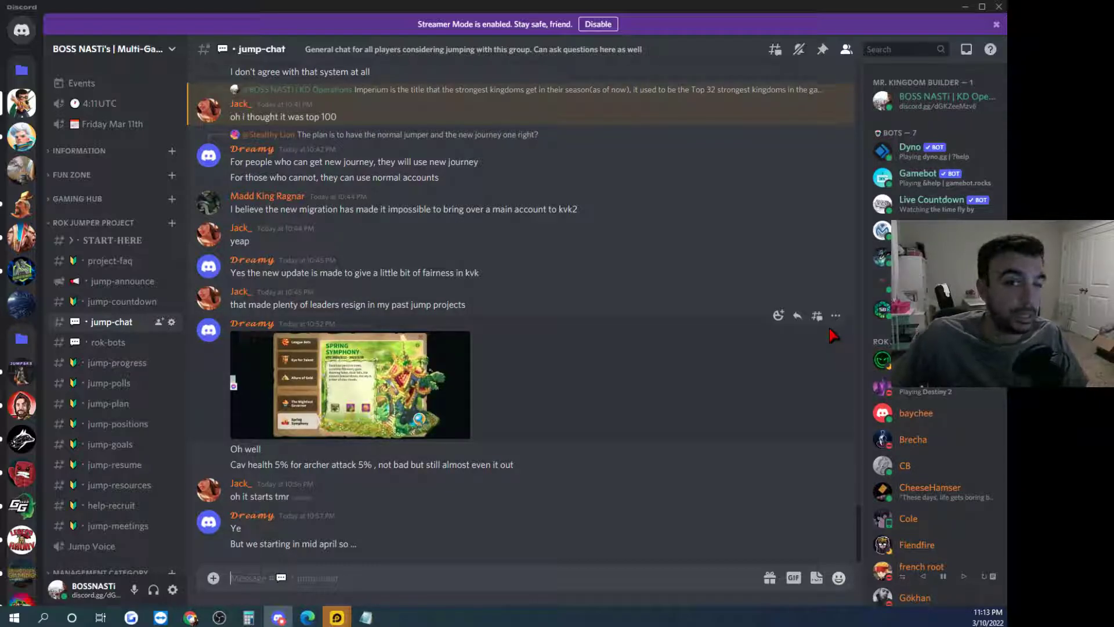
{"action": "scroll", "scroll_direction": "down", "scroll_amount": 3}
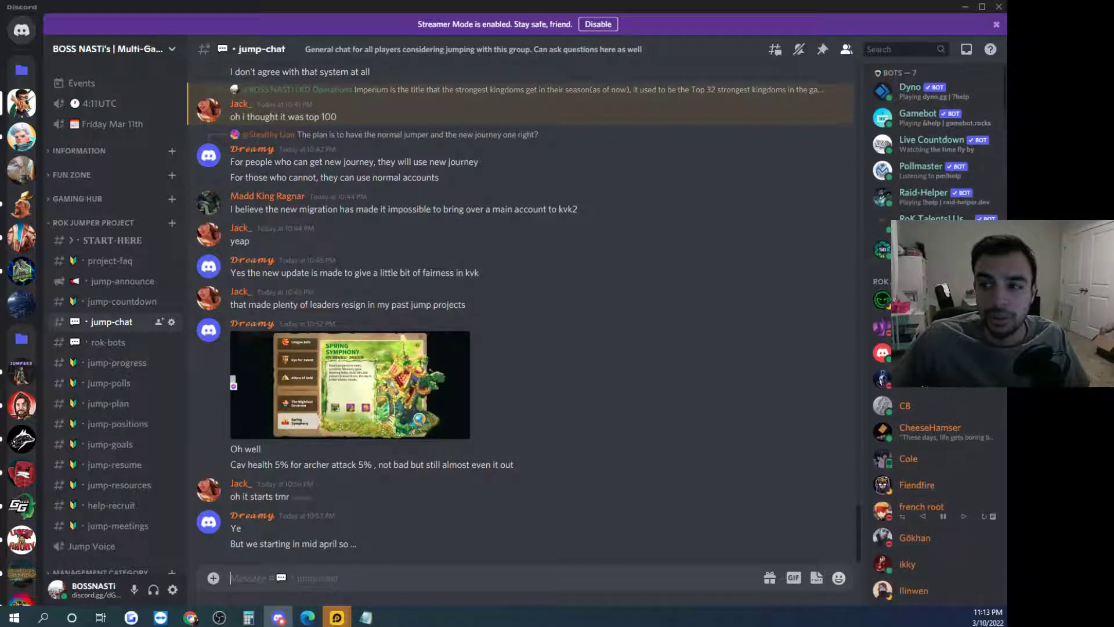
{"action": "scroll", "scroll_direction": "down", "scroll_amount": 3}
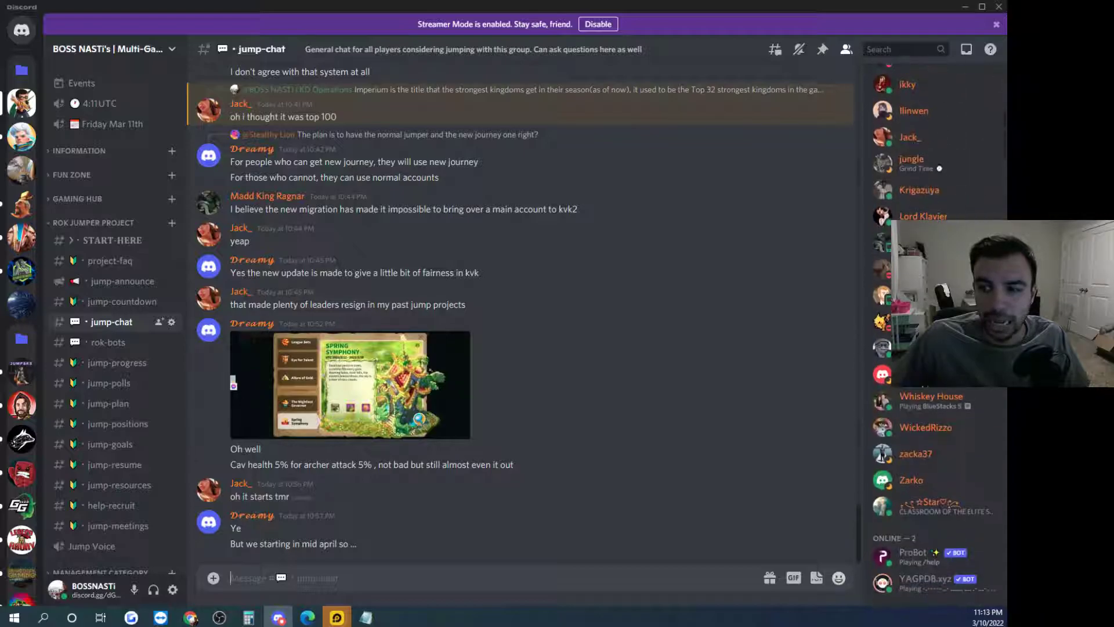
{"action": "scroll", "scroll_direction": "down", "scroll_amount": 3}
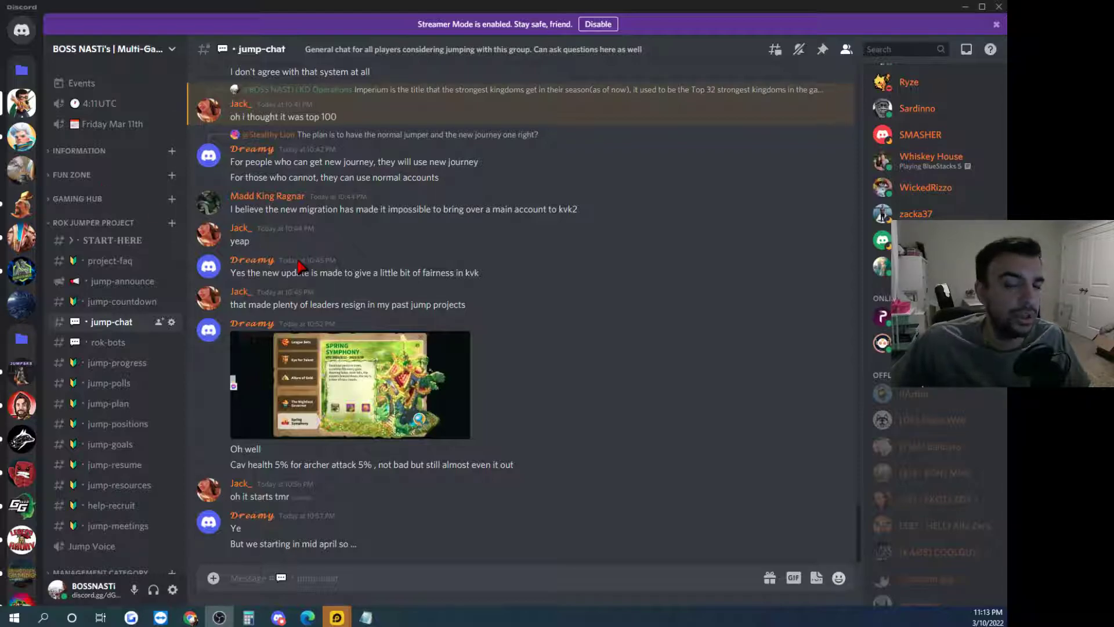
{"action": "mouse_move", "coordinate": [458, 245]}
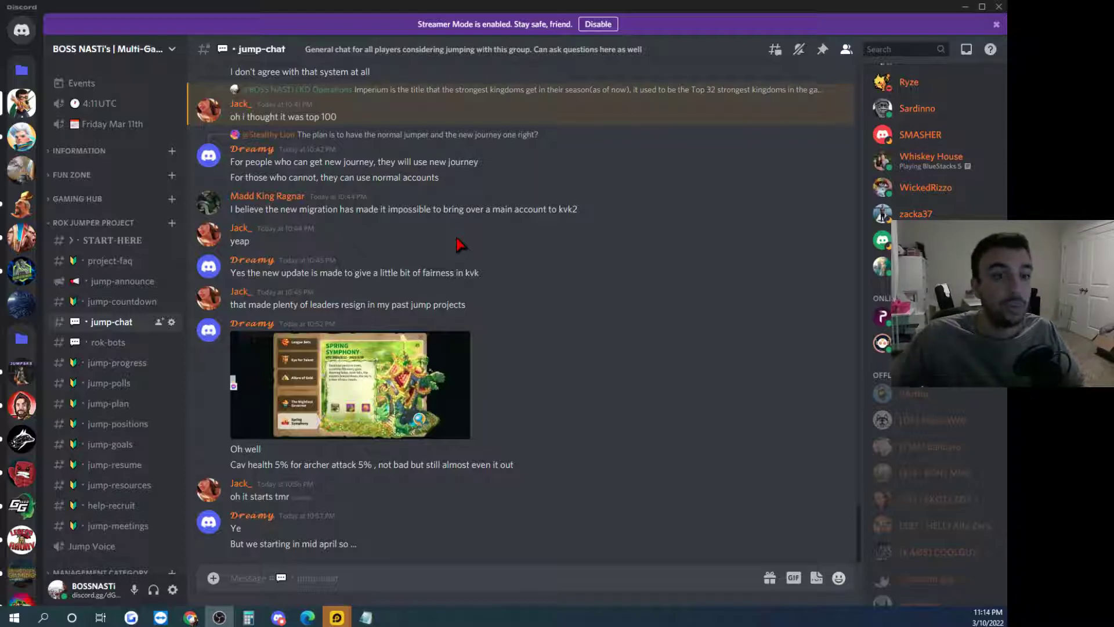
{"action": "mouse_move", "coordinate": [439, 230]}
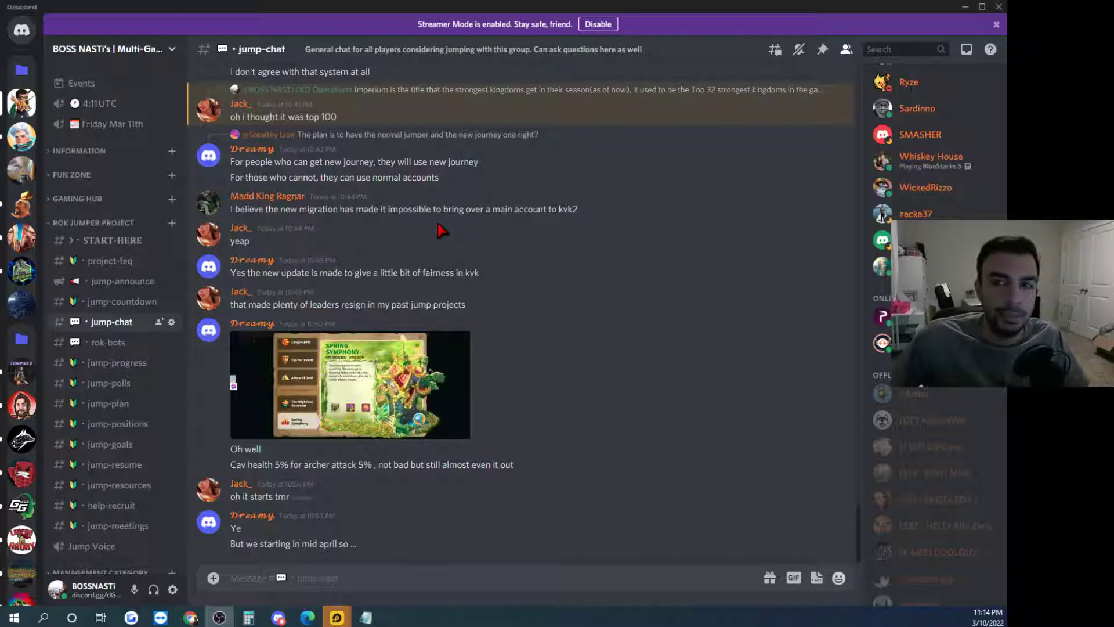
{"action": "mouse_move", "coordinate": [398, 229]}
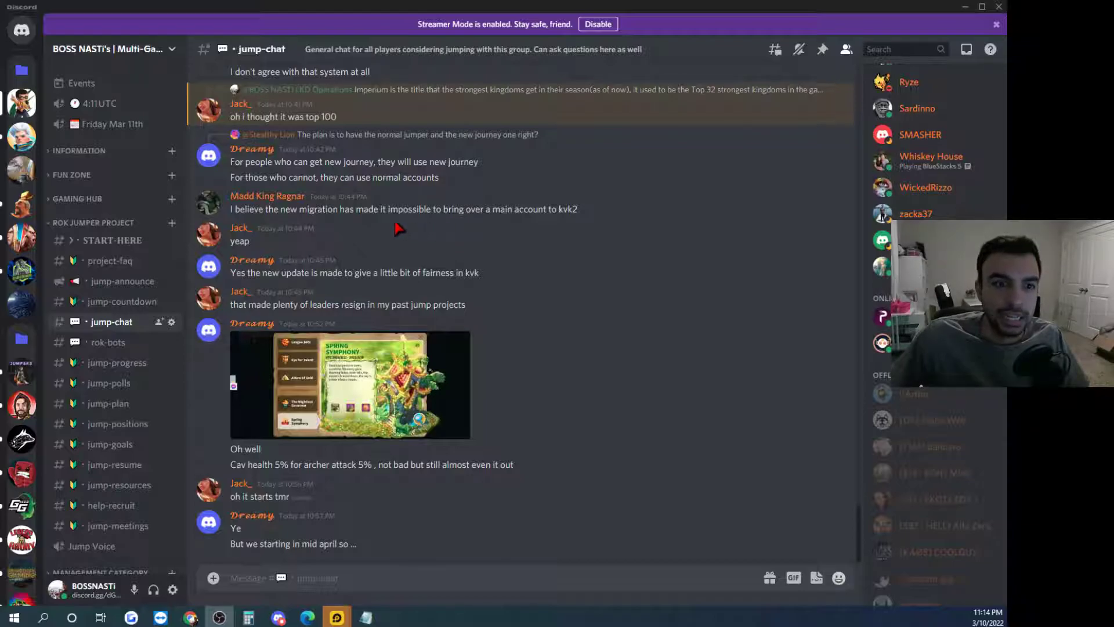
Open jump-announce and scroll through the March 10 update's six numbered sections.
{"action": "left_click", "coordinate": [122, 281]}
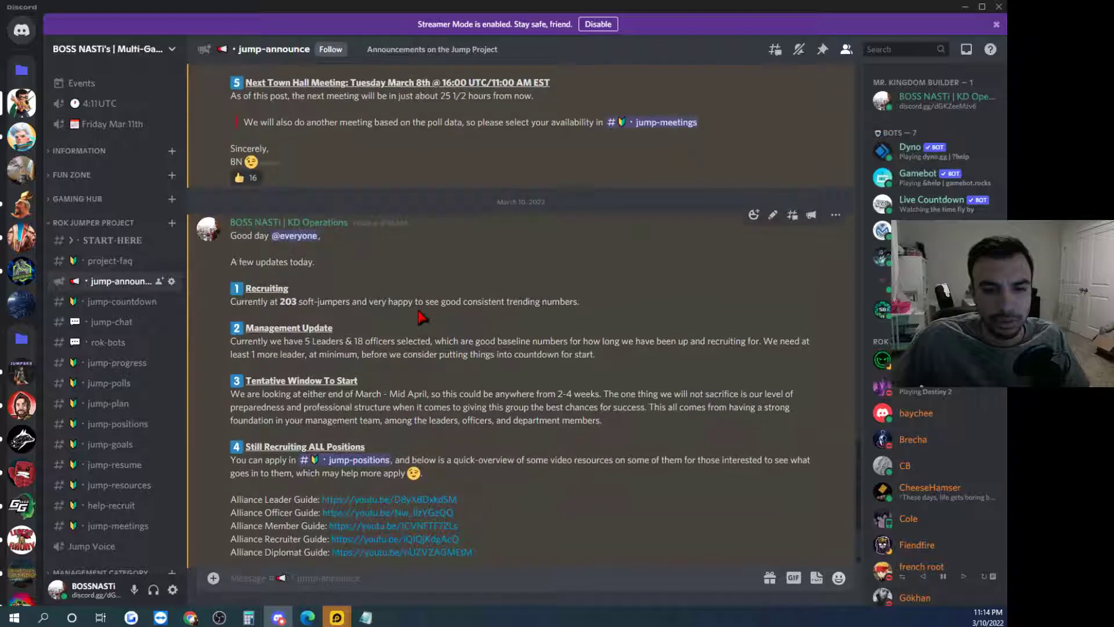
{"action": "scroll", "scroll_direction": "down", "scroll_amount": 3}
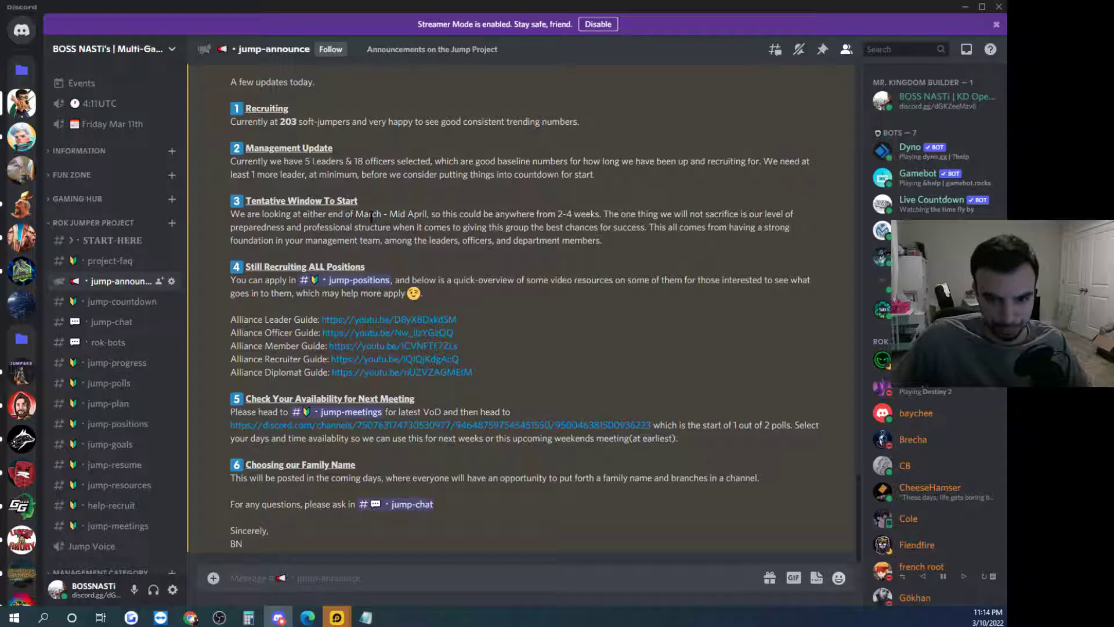
{"action": "scroll", "scroll_direction": "up", "scroll_amount": 3}
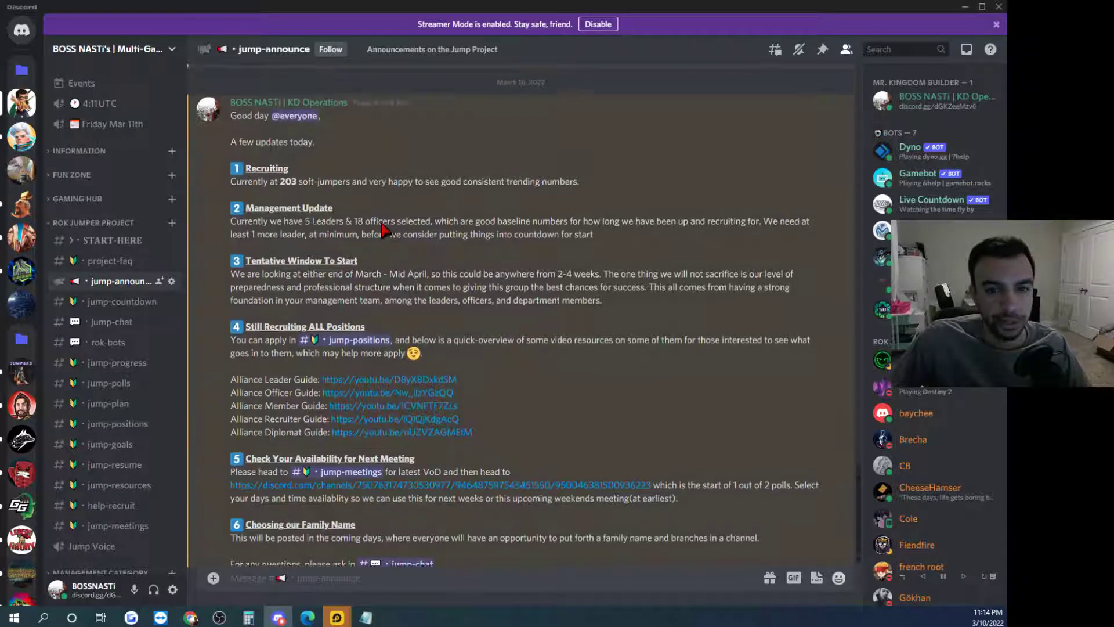
{"action": "scroll", "scroll_direction": "down", "scroll_amount": 3}
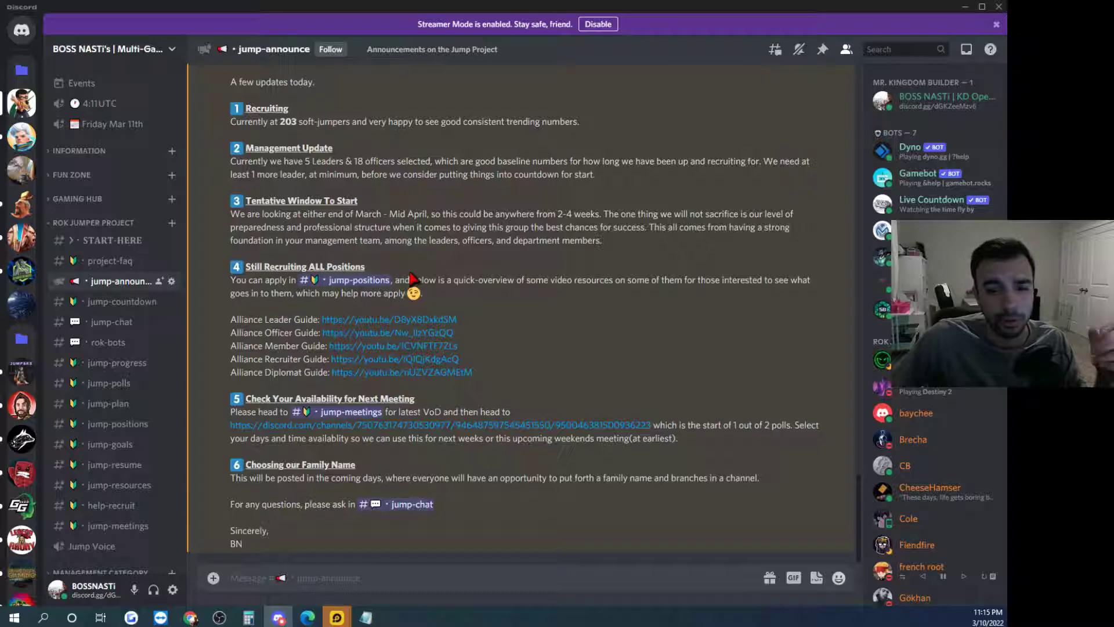
{"action": "mouse_move", "coordinate": [729, 452]}
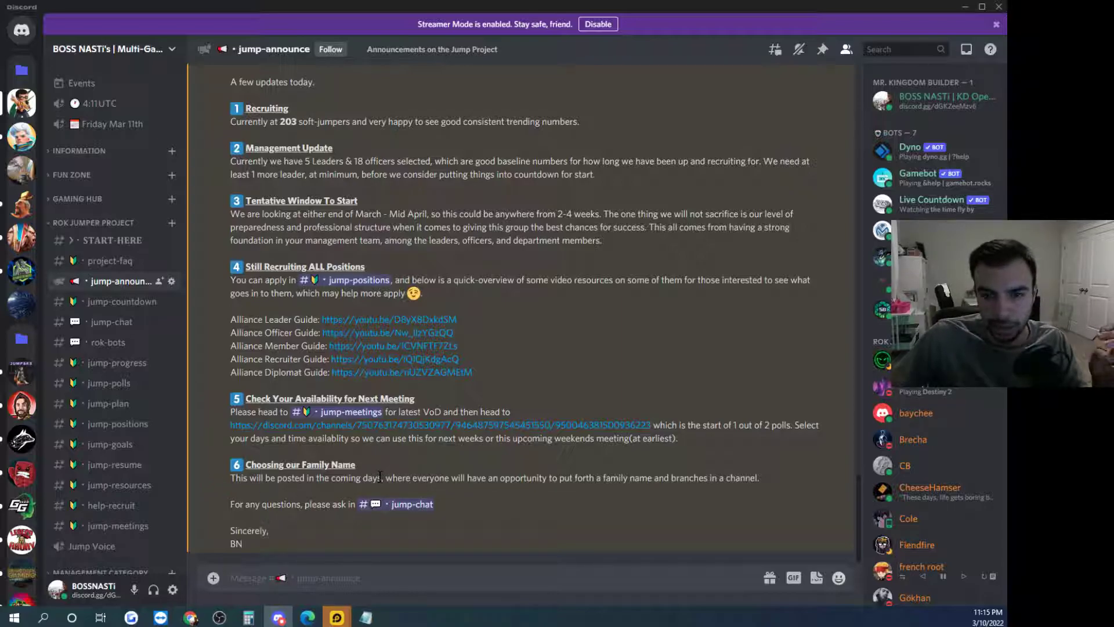
{"action": "scroll", "scroll_direction": "up", "scroll_amount": 3}
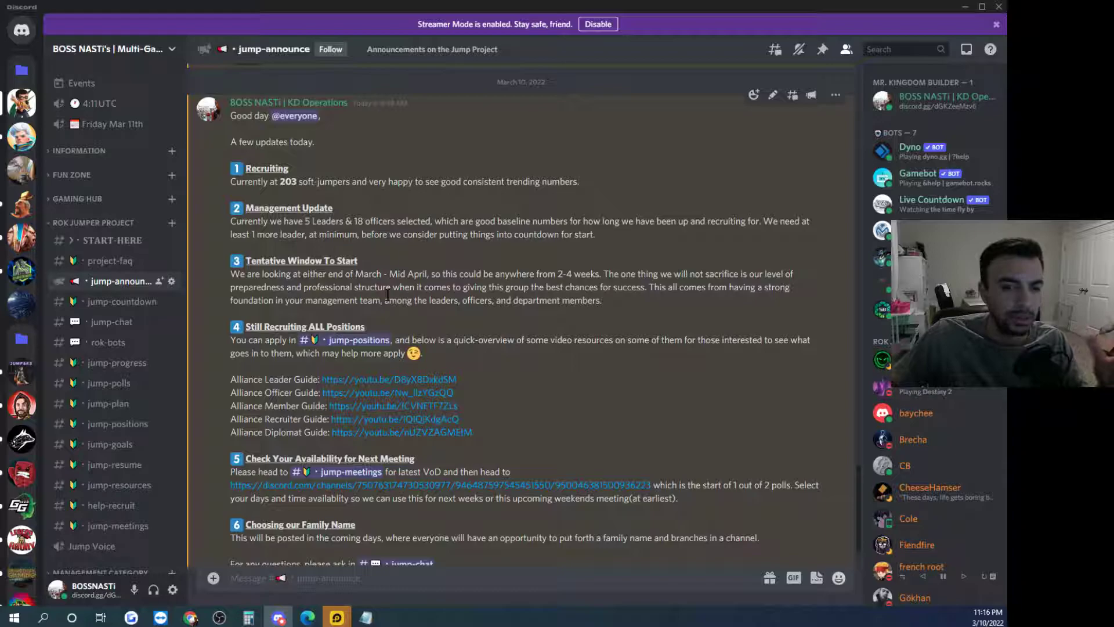
{"action": "mouse_move", "coordinate": [384, 295]}
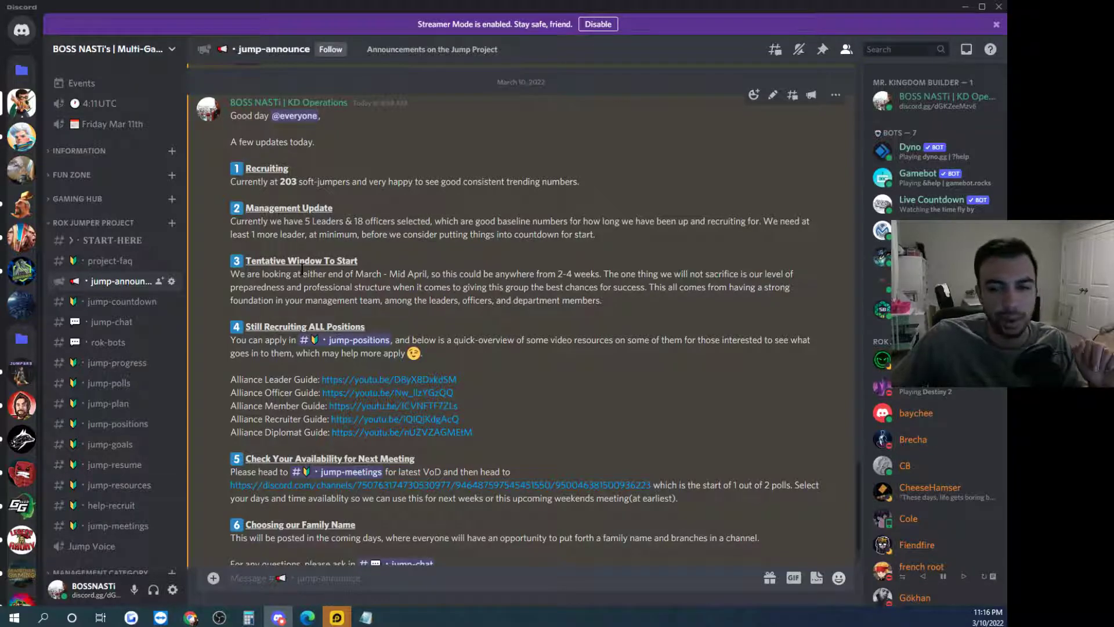
{"action": "mouse_move", "coordinate": [114, 269]}
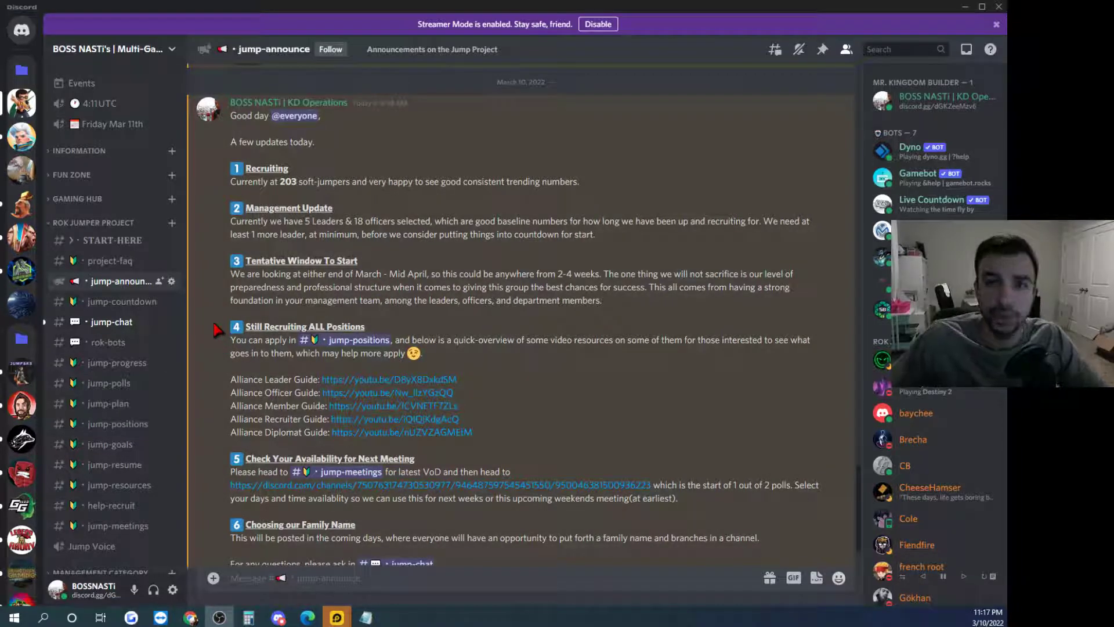
{"action": "left_click", "coordinate": [115, 465]}
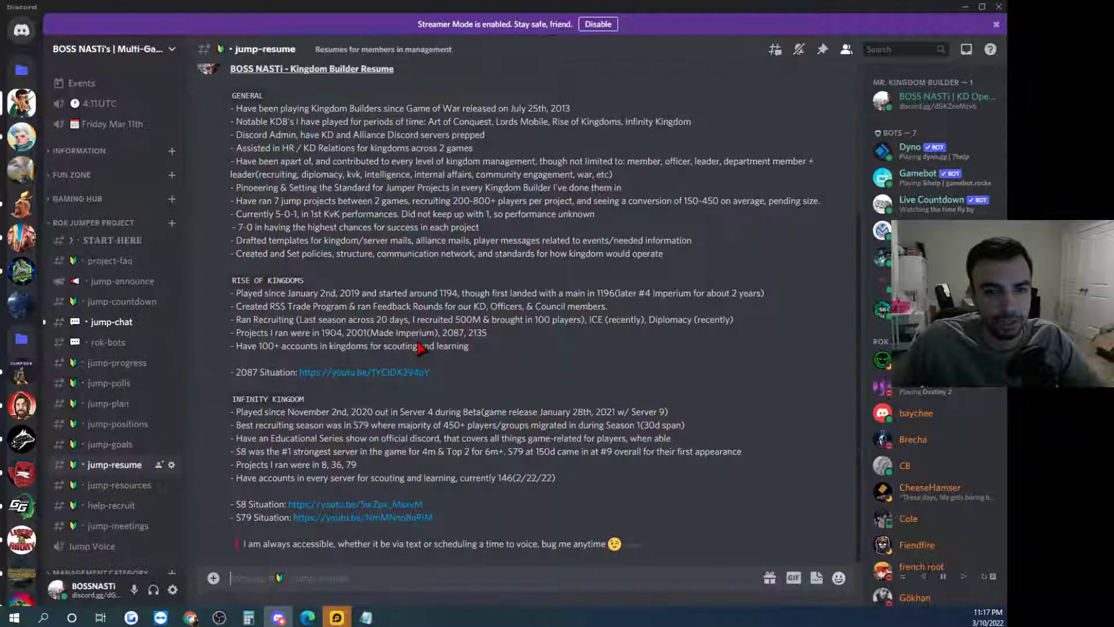
{"action": "left_click", "coordinate": [120, 484]}
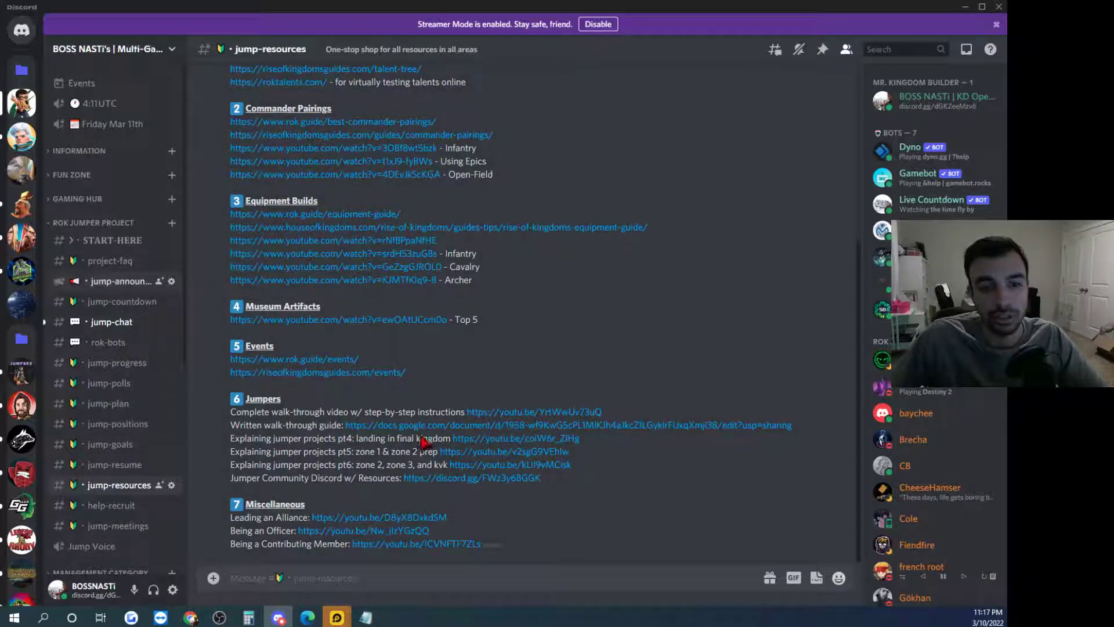
{"action": "left_click", "coordinate": [121, 281]}
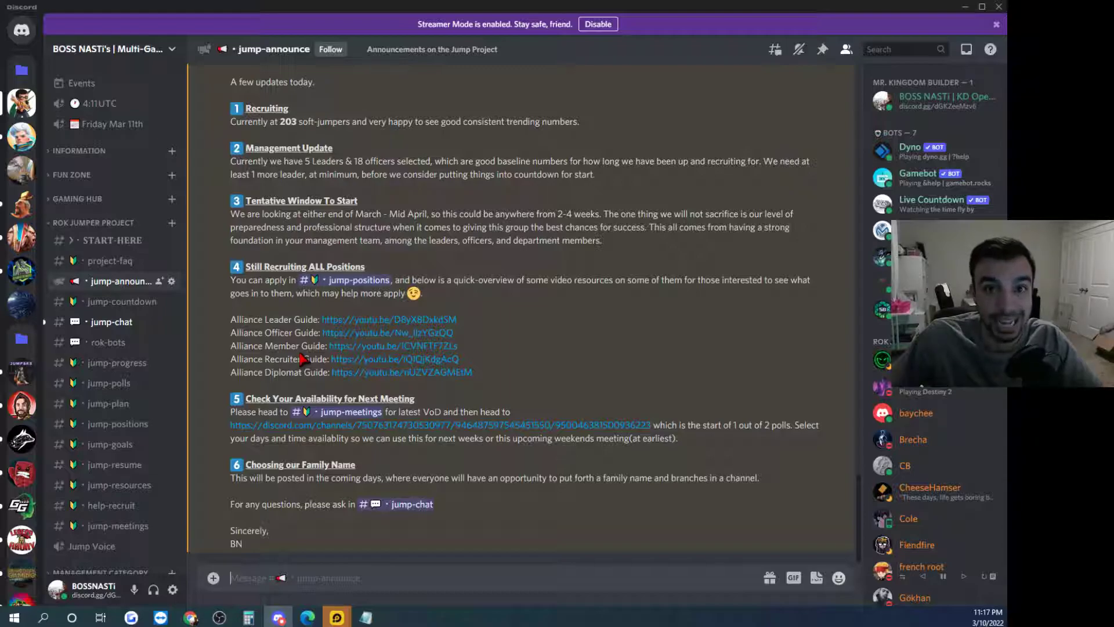
{"action": "mouse_move", "coordinate": [555, 351]}
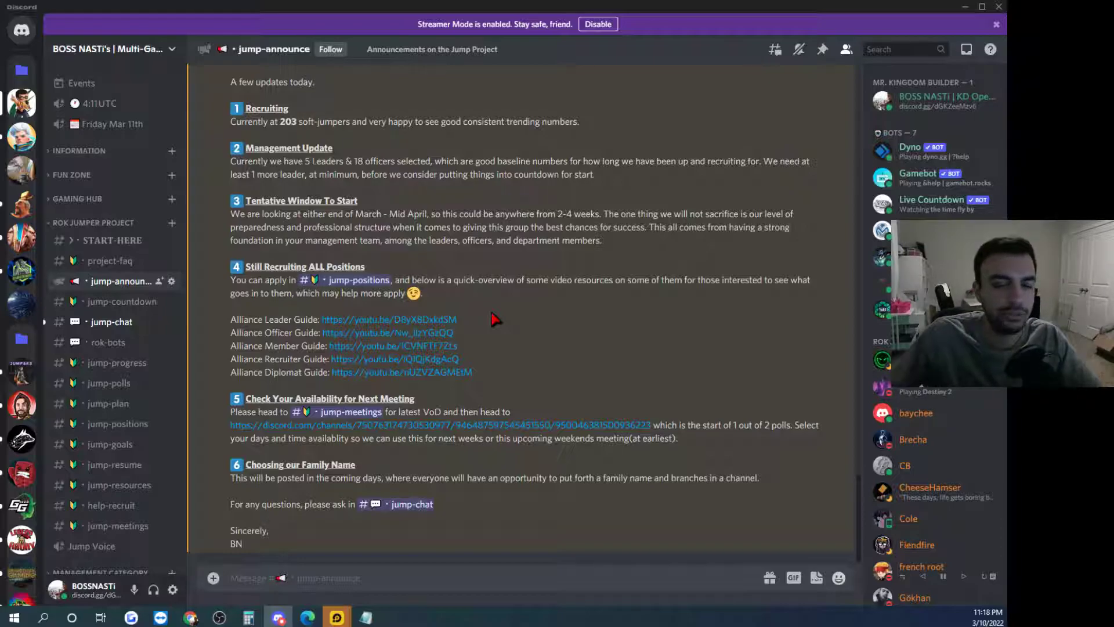
{"action": "mouse_move", "coordinate": [472, 323]}
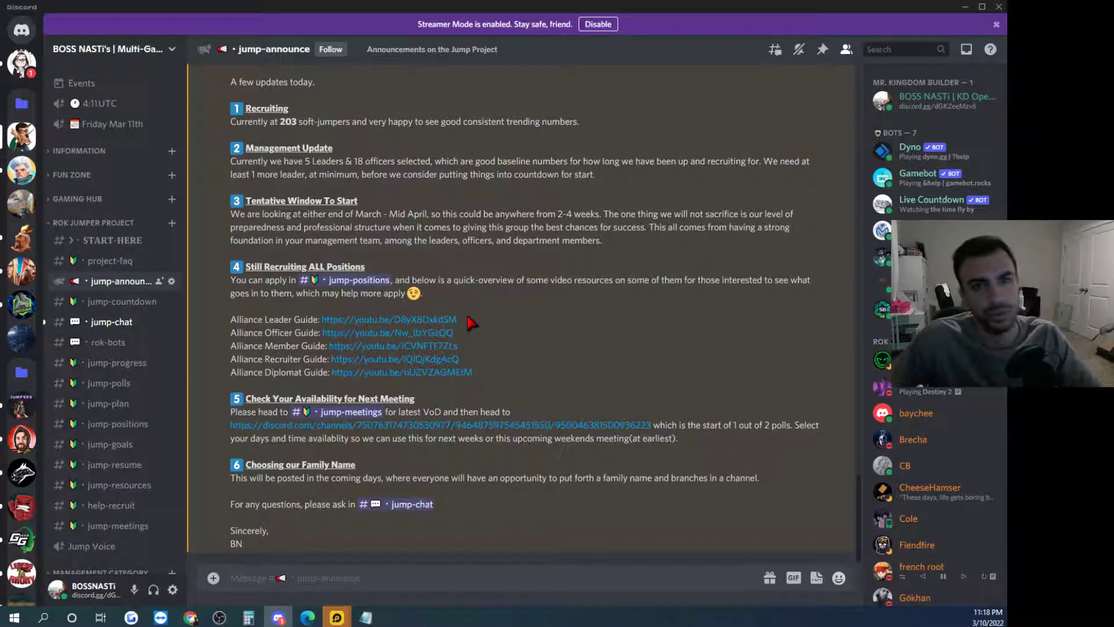
{"action": "mouse_move", "coordinate": [509, 338]}
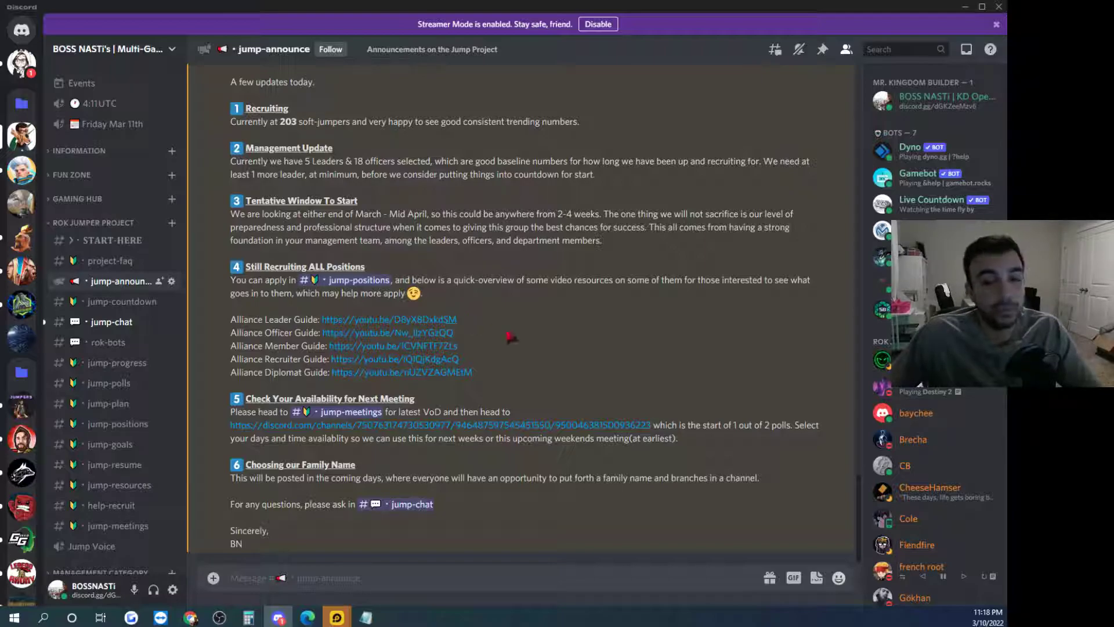